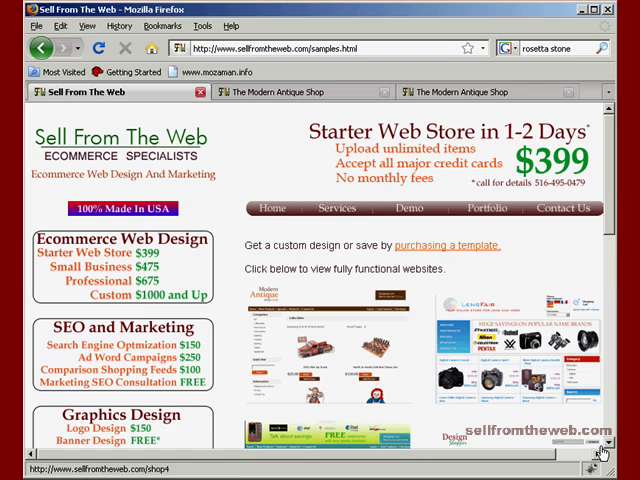
mouse_move(496, 356)
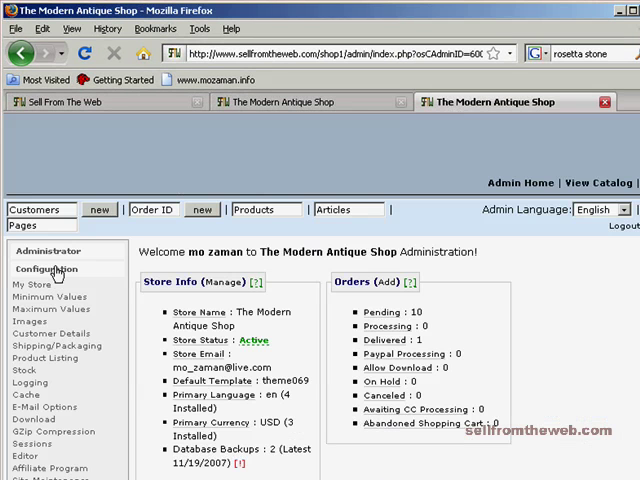
Open the My Store page from the left Configuration menu.
scroll(down, 3)
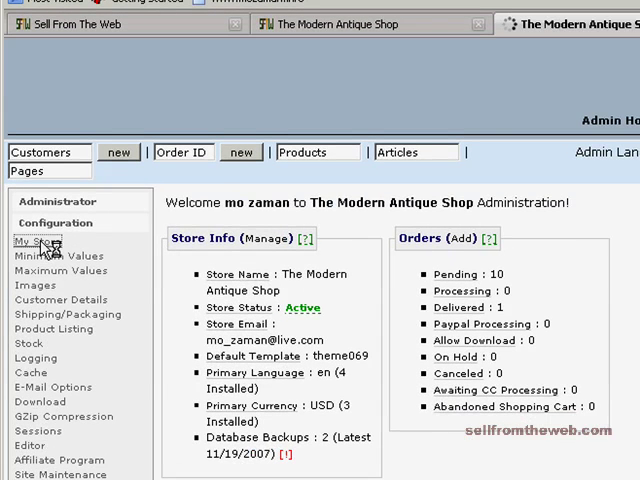
click(36, 242)
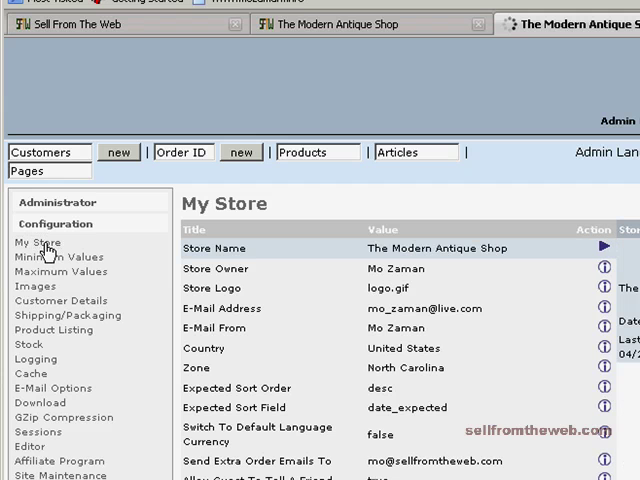
mouse_move(48, 250)
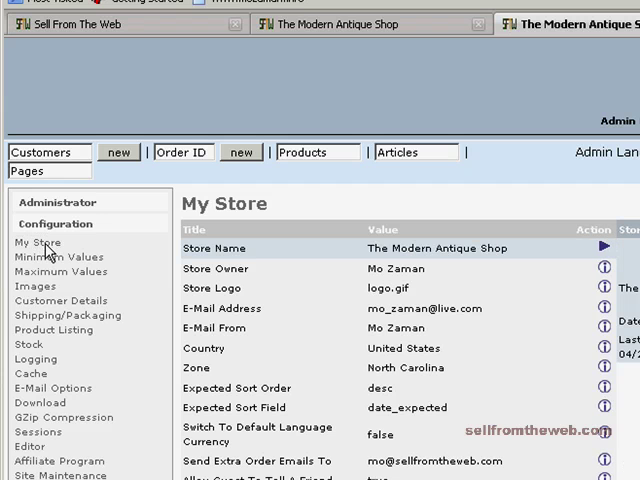
mouse_move(62, 246)
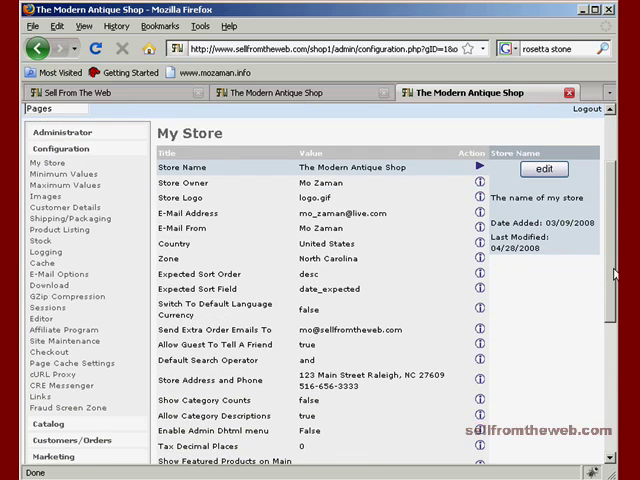
scroll(down, 3)
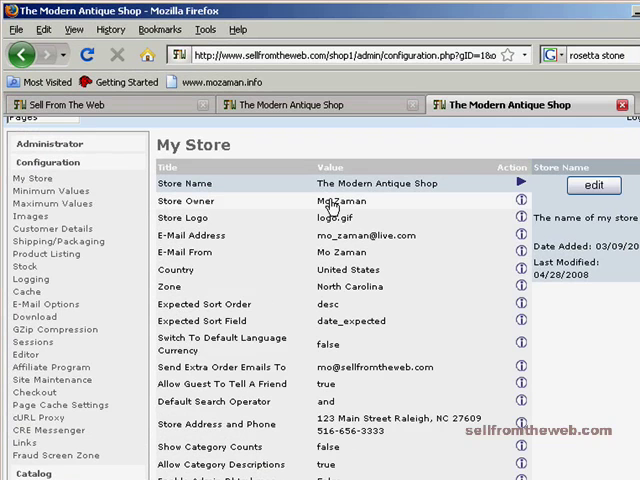
mouse_move(336, 204)
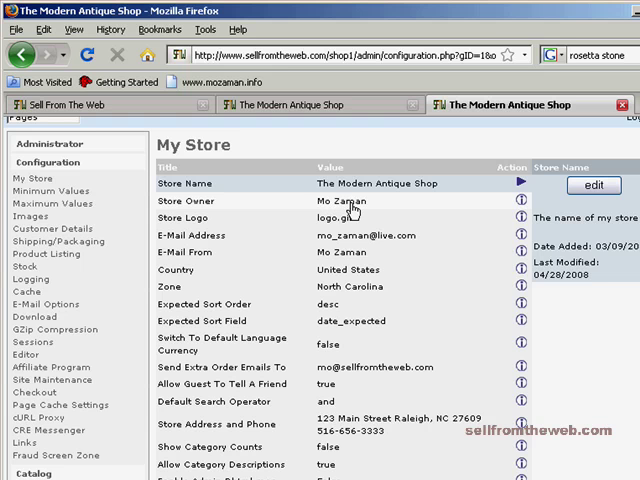
mouse_move(348, 208)
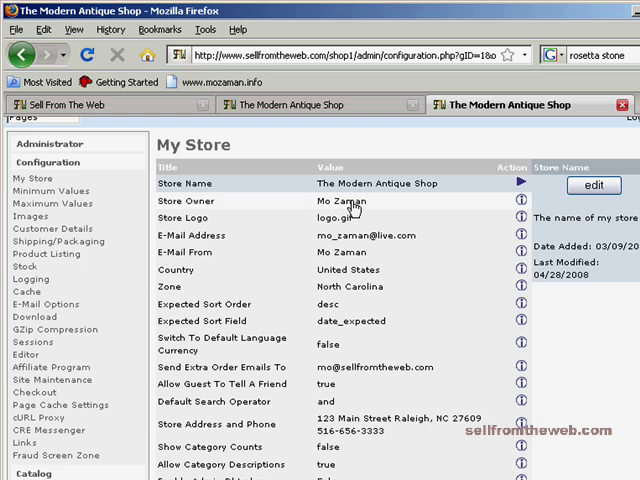
mouse_move(224, 228)
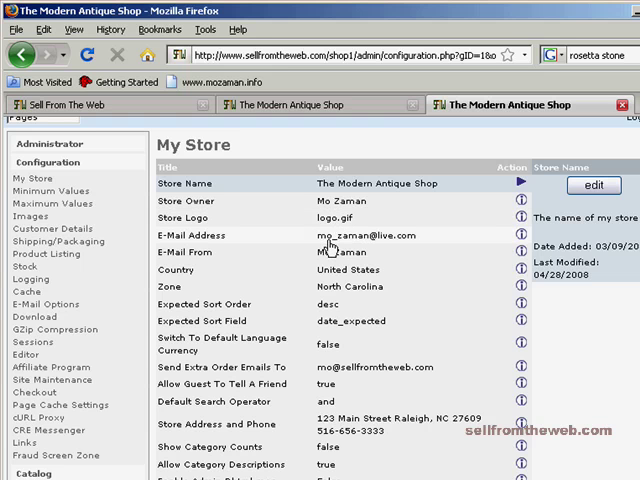
mouse_move(368, 240)
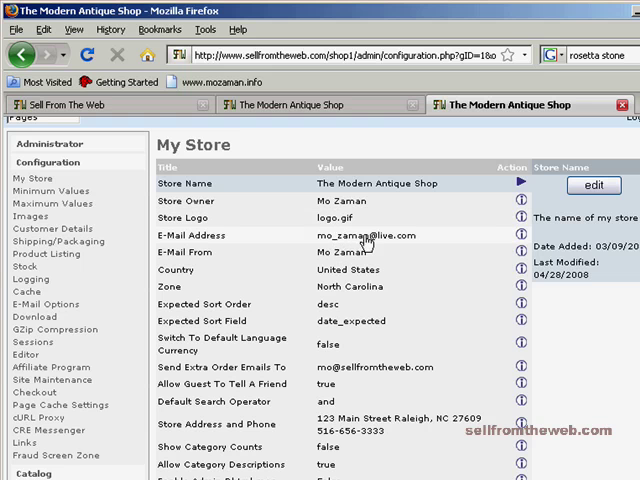
mouse_move(390, 238)
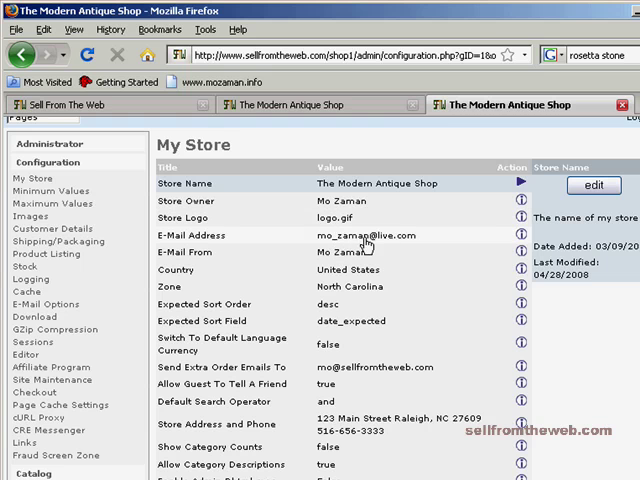
mouse_move(388, 240)
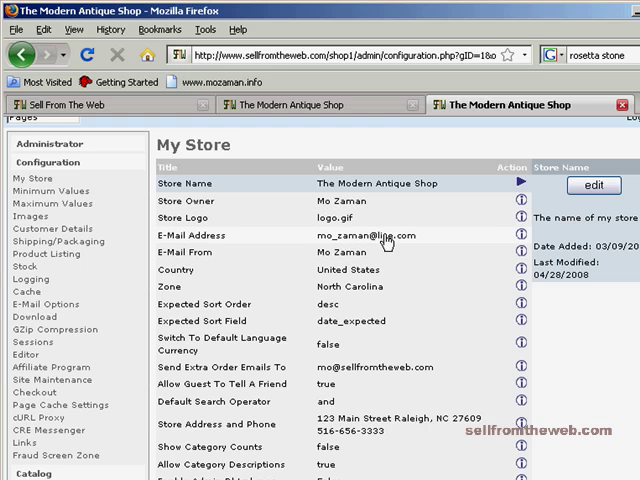
mouse_move(396, 240)
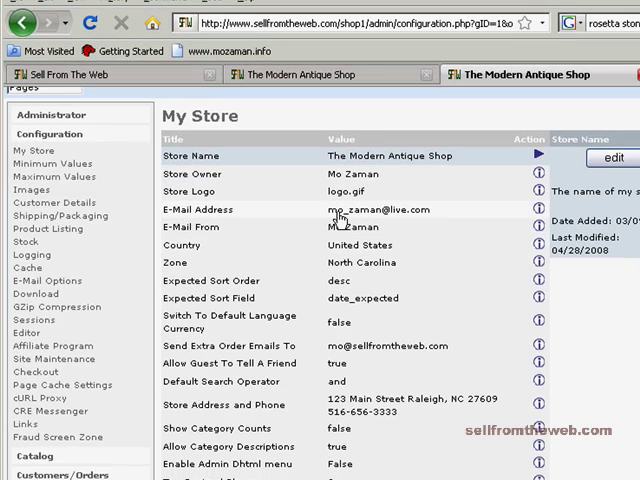
mouse_move(352, 228)
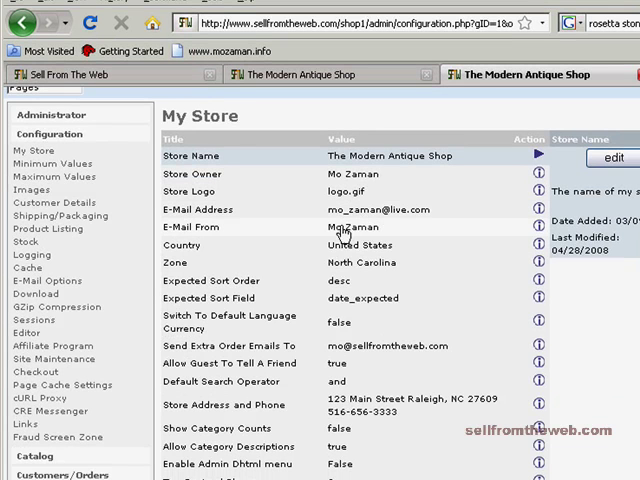
mouse_move(384, 228)
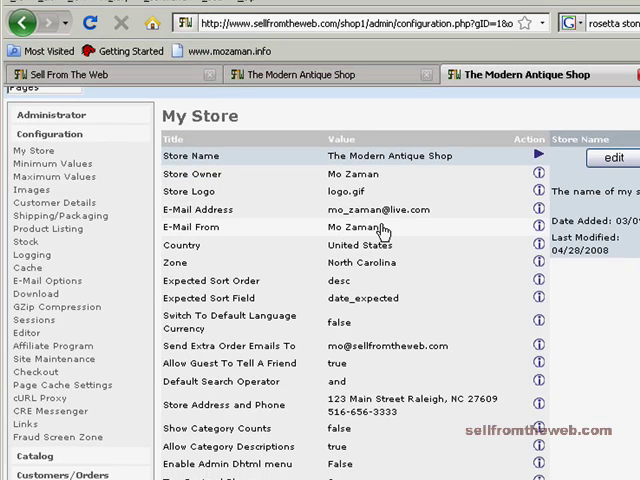
scroll(down, 3)
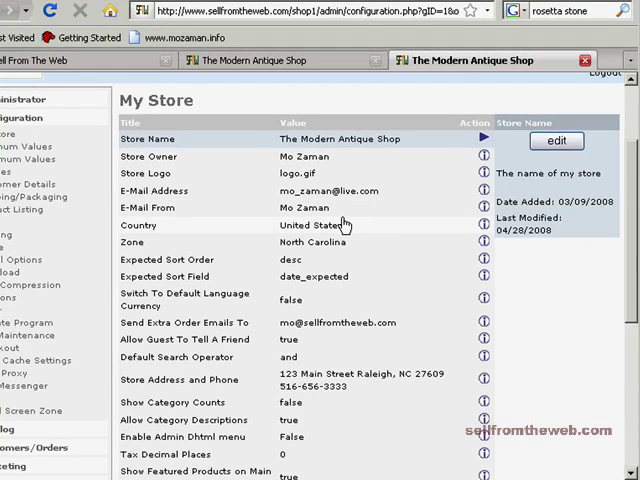
mouse_move(336, 232)
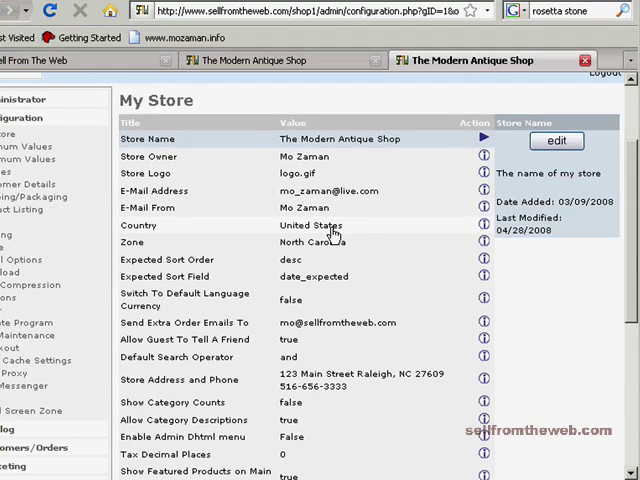
mouse_move(332, 232)
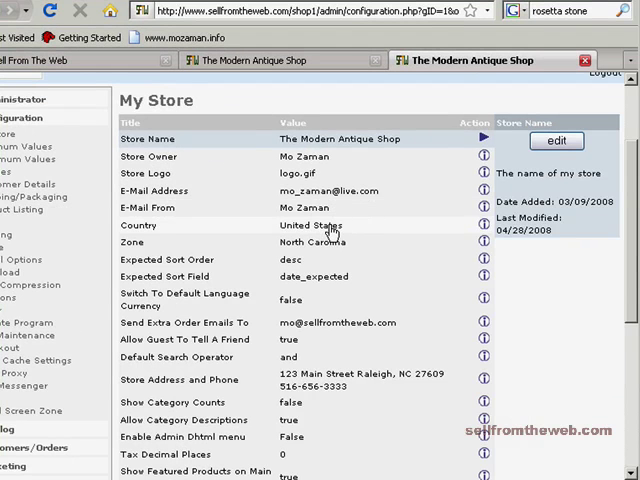
mouse_move(324, 246)
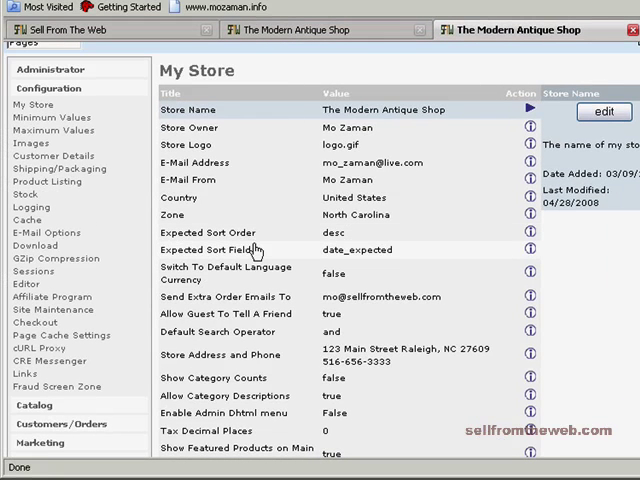
mouse_move(250, 268)
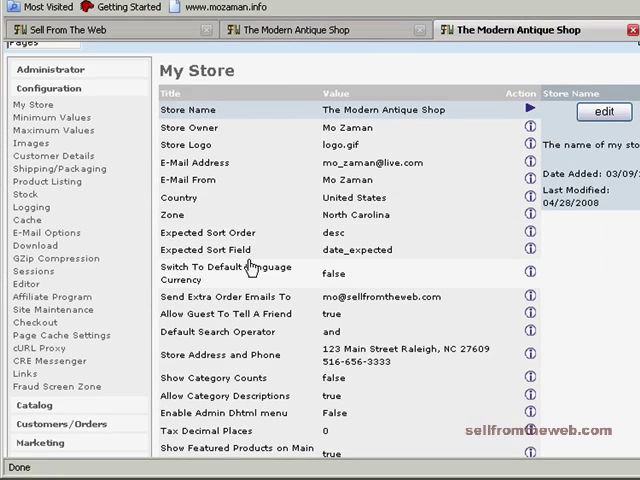
mouse_move(250, 280)
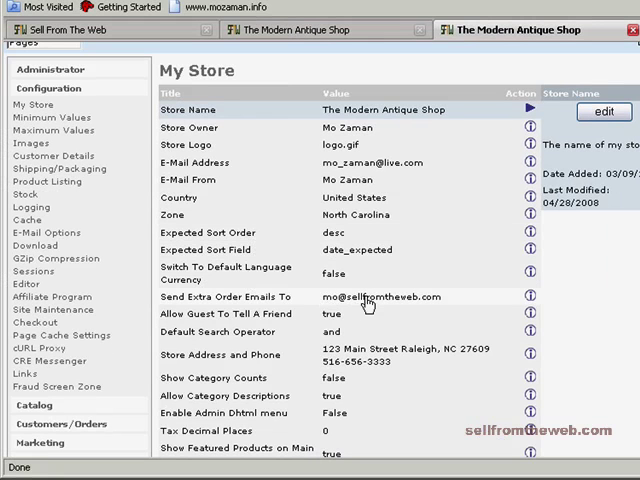
mouse_move(384, 302)
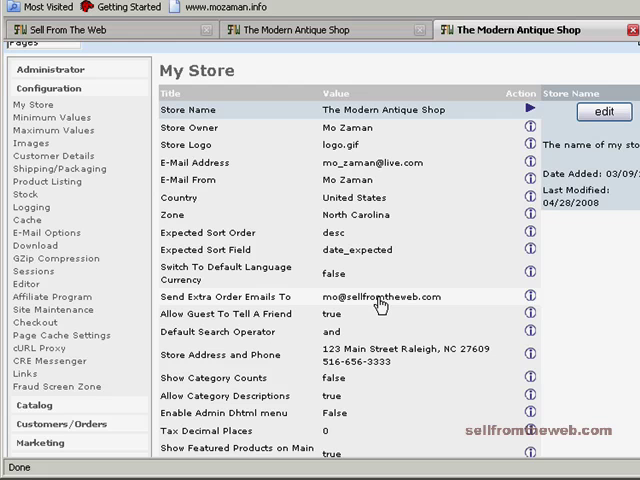
mouse_move(386, 304)
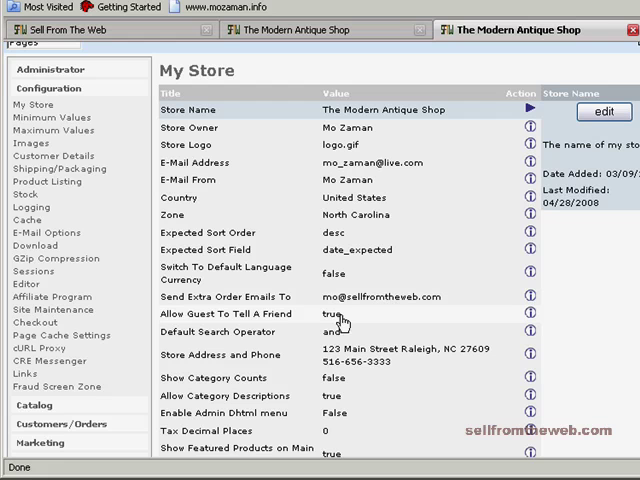
mouse_move(338, 324)
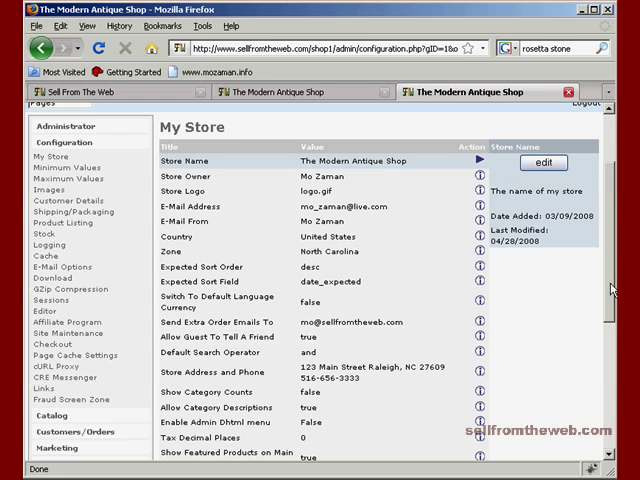
Review the rest of the My Store list, then open the Minimum Values page.
scroll(down, 3)
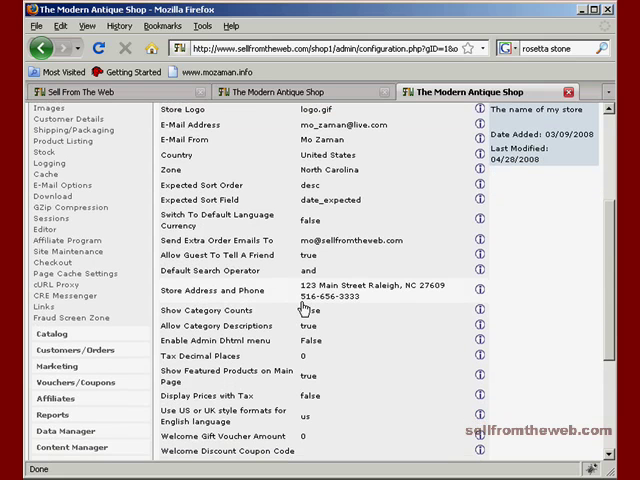
mouse_move(316, 298)
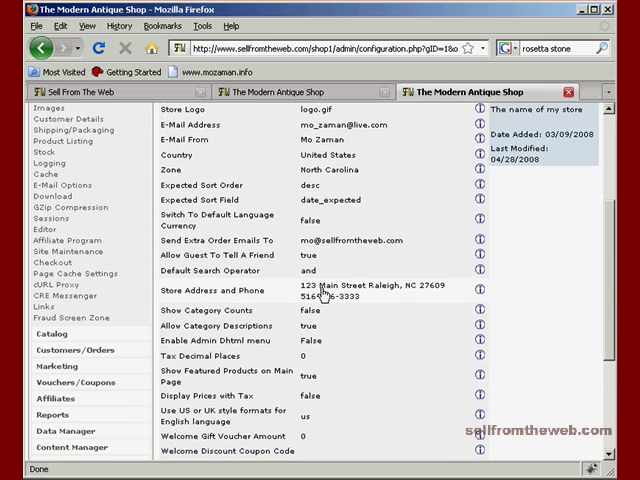
mouse_move(348, 298)
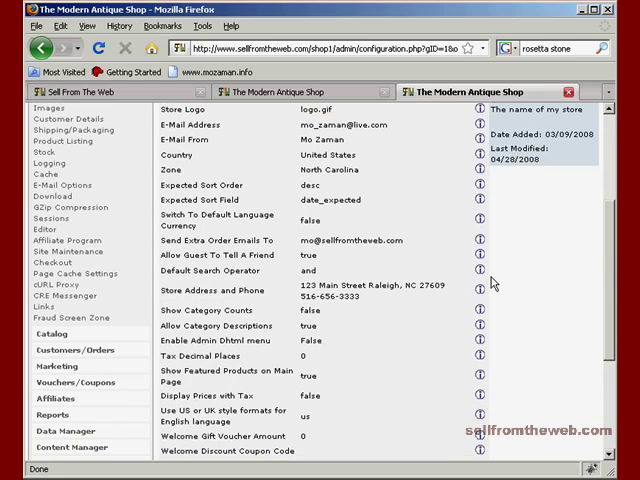
scroll(down, 3)
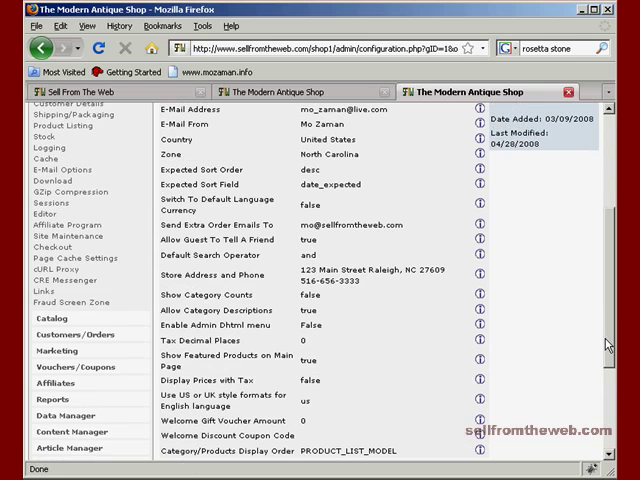
mouse_move(604, 336)
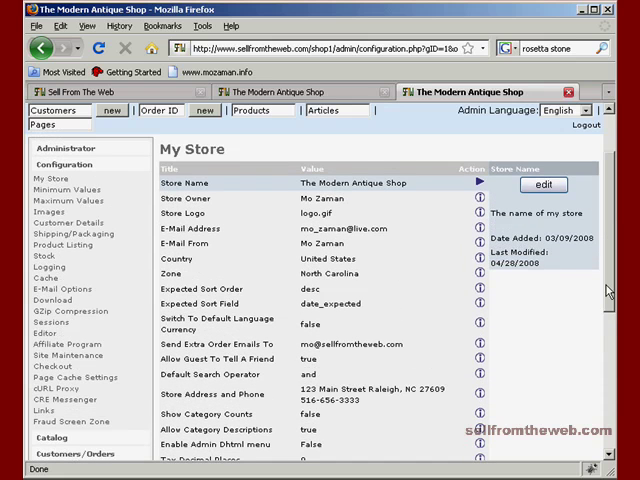
scroll(down, 3)
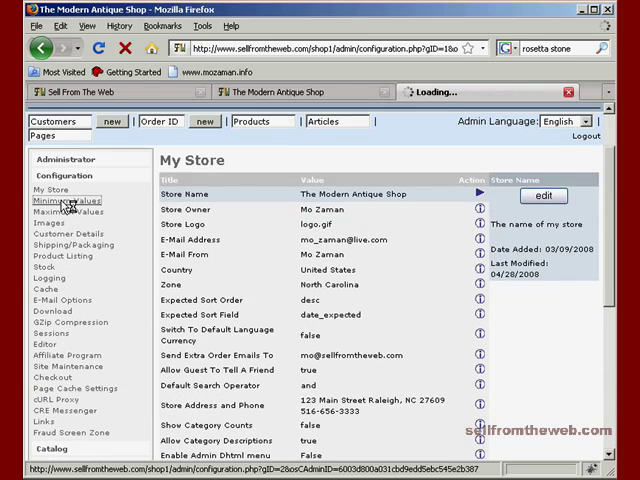
click(64, 200)
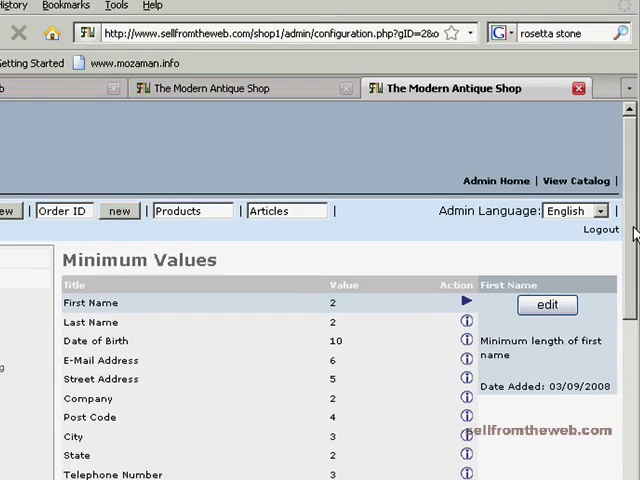
Review the Minimum Values list, then open the Maximum Values page.
scroll(down, 3)
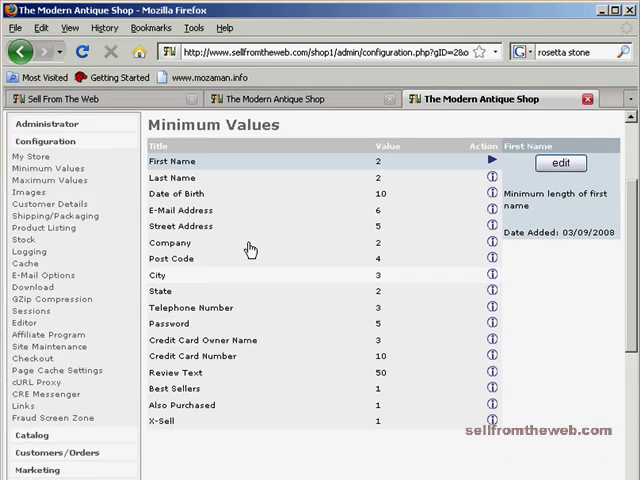
click(52, 168)
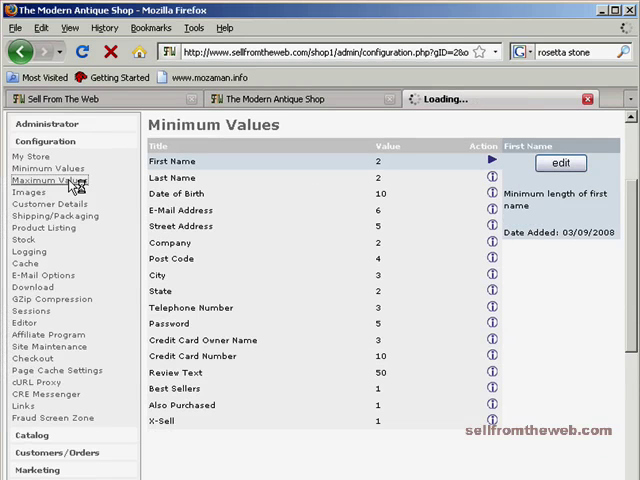
click(52, 180)
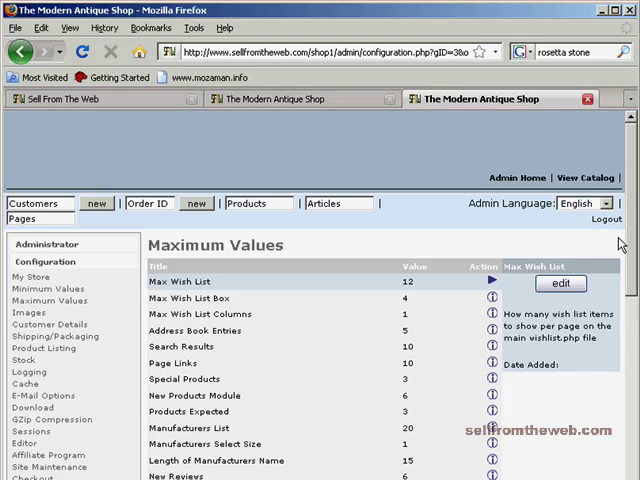
scroll(down, 3)
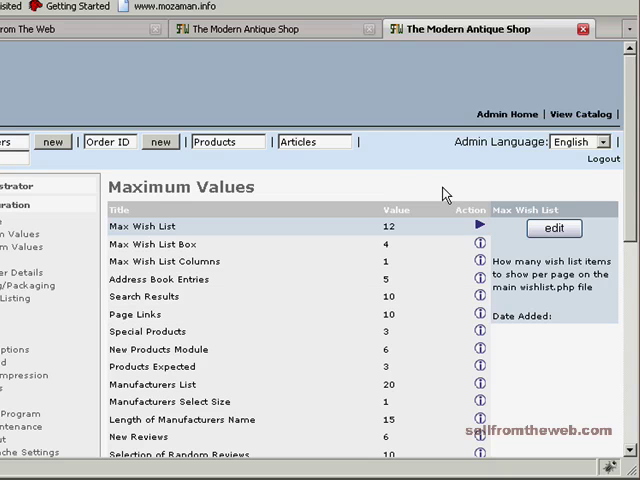
mouse_move(628, 188)
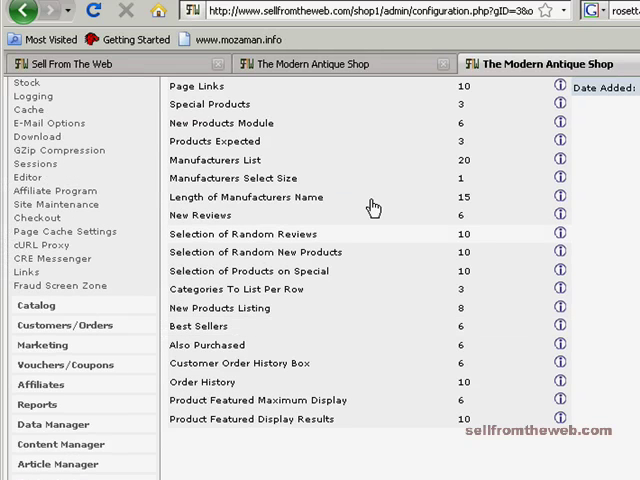
mouse_move(284, 228)
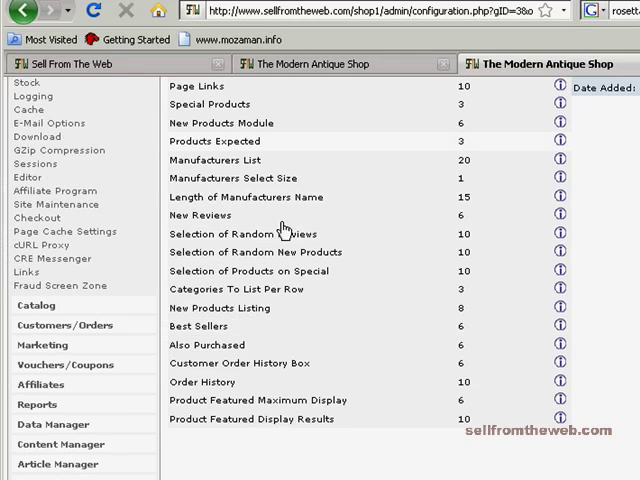
mouse_move(258, 288)
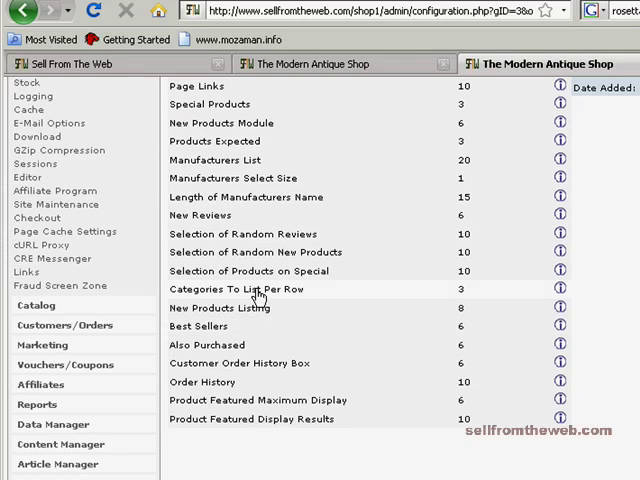
scroll(down, 3)
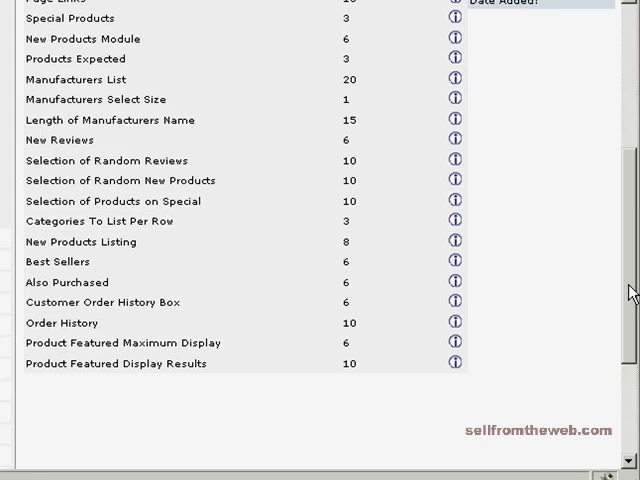
scroll(up, 3)
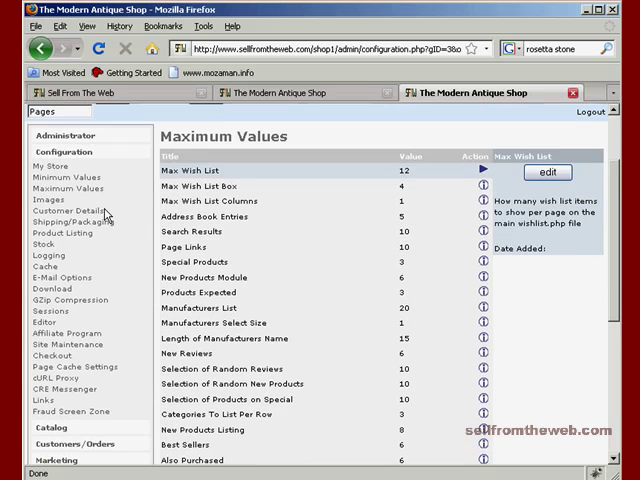
Open the Images configuration page from the left Configuration menu.
click(46, 200)
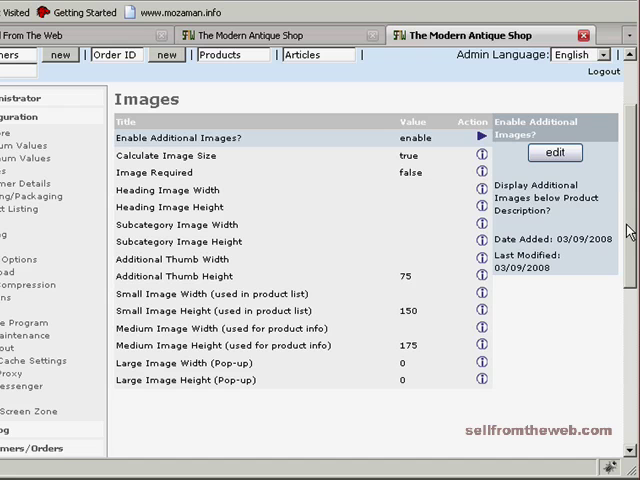
mouse_move(344, 288)
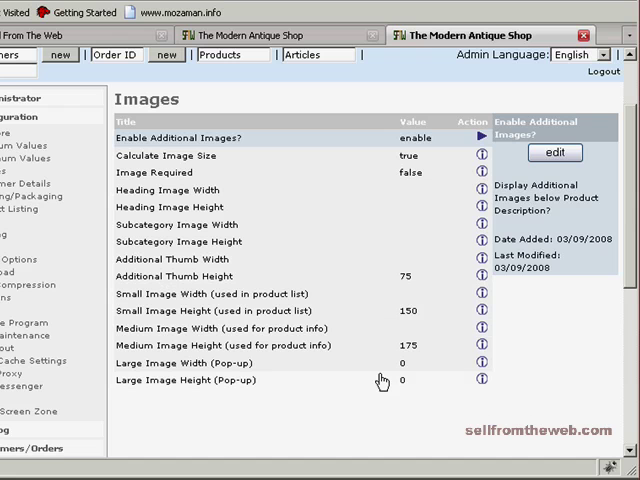
mouse_move(416, 364)
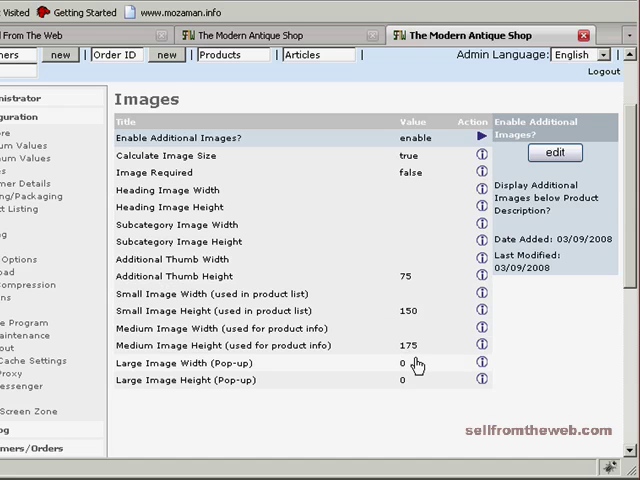
mouse_move(362, 340)
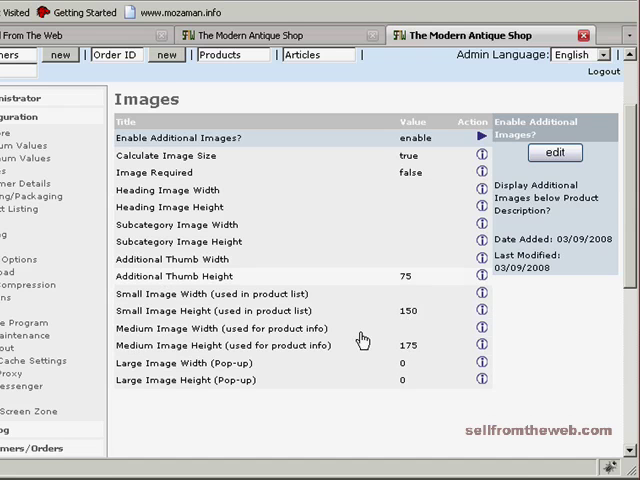
mouse_move(342, 322)
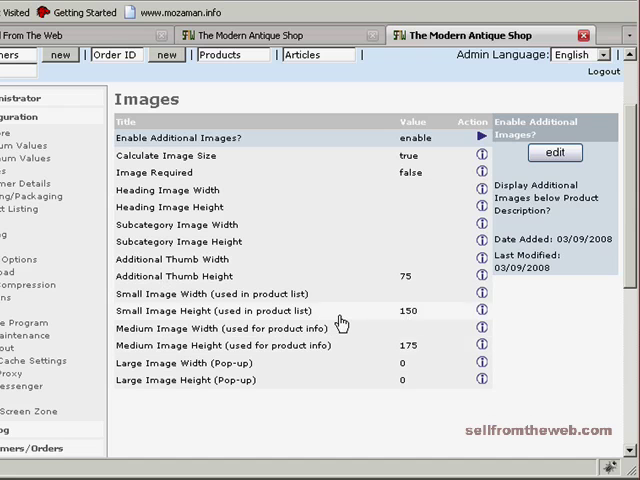
mouse_move(320, 344)
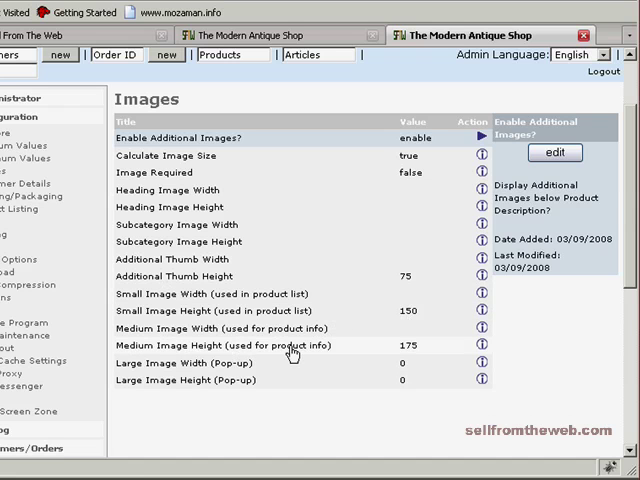
mouse_move(400, 350)
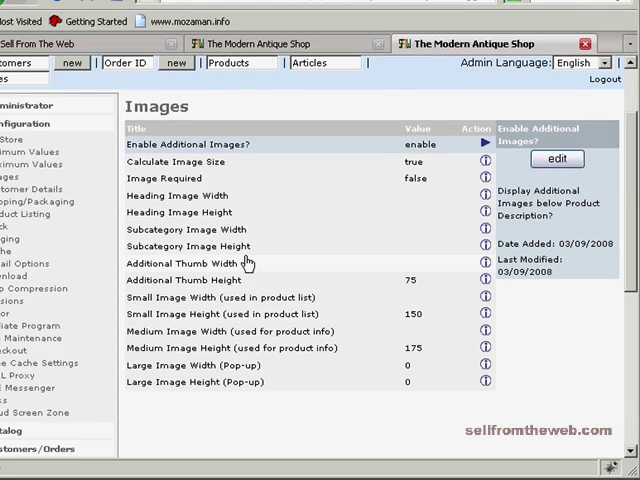
mouse_move(364, 160)
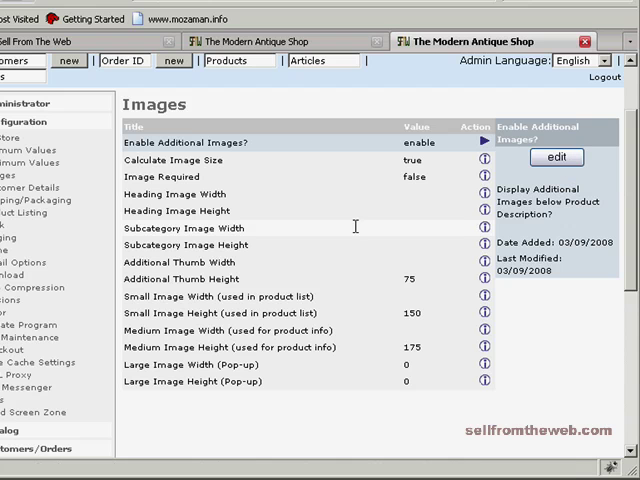
mouse_move(276, 228)
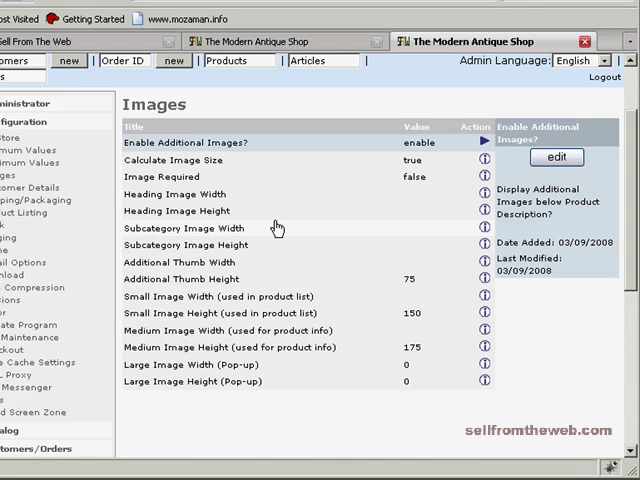